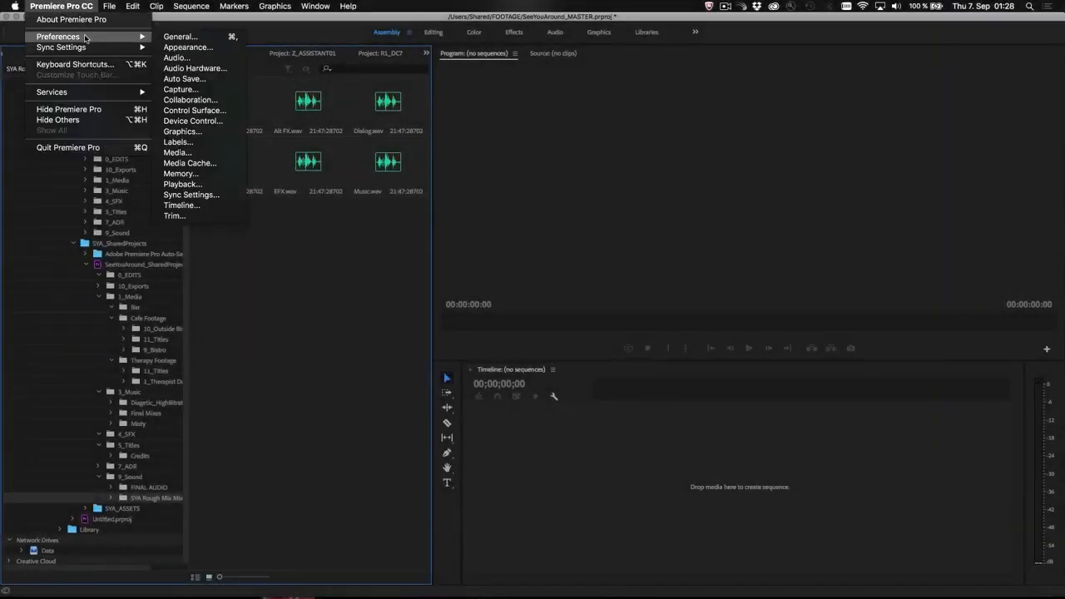
{"action": "mouse_move", "coordinate": [199, 103]}
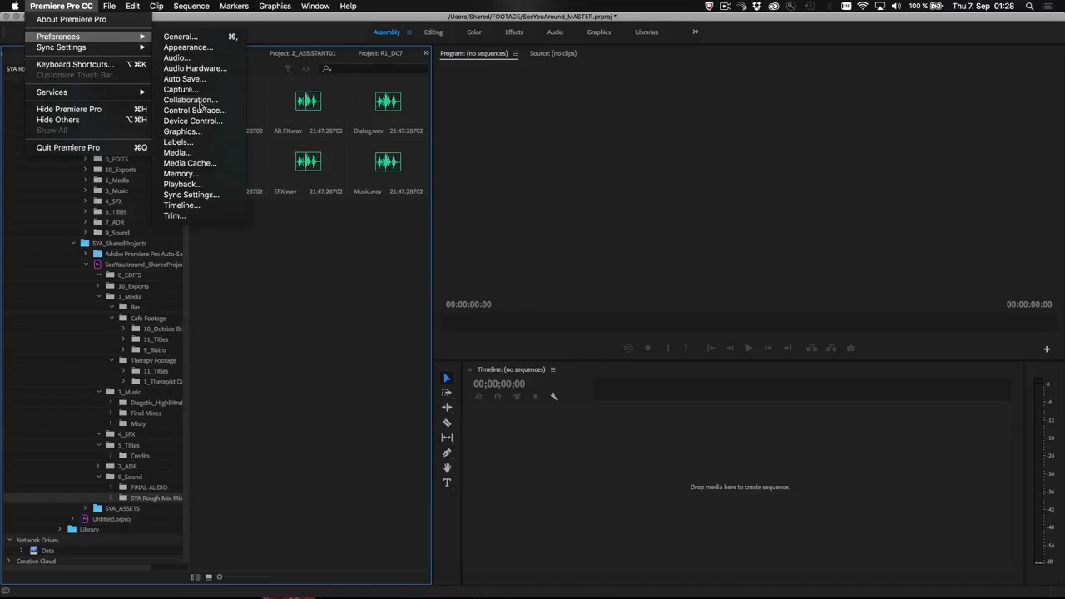
Step: Bring up the Collaboration page of Premiere Pro's Preferences
{"action": "left_click", "coordinate": [190, 100]}
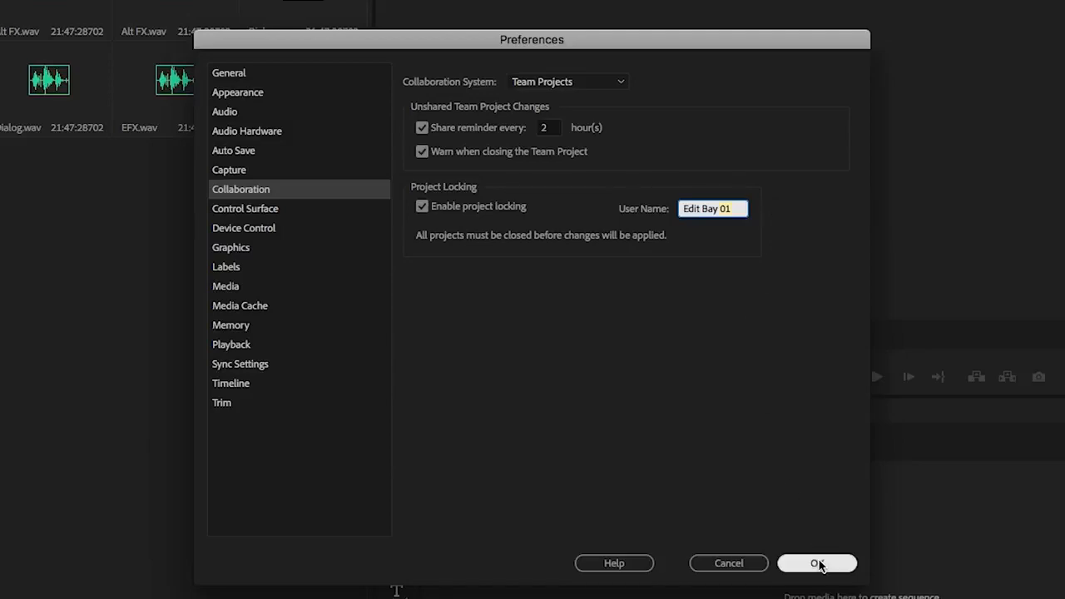
Step: Apply project locking with the user name Edit Bay 01 and close Preferences with OK
{"action": "left_click", "coordinate": [815, 562]}
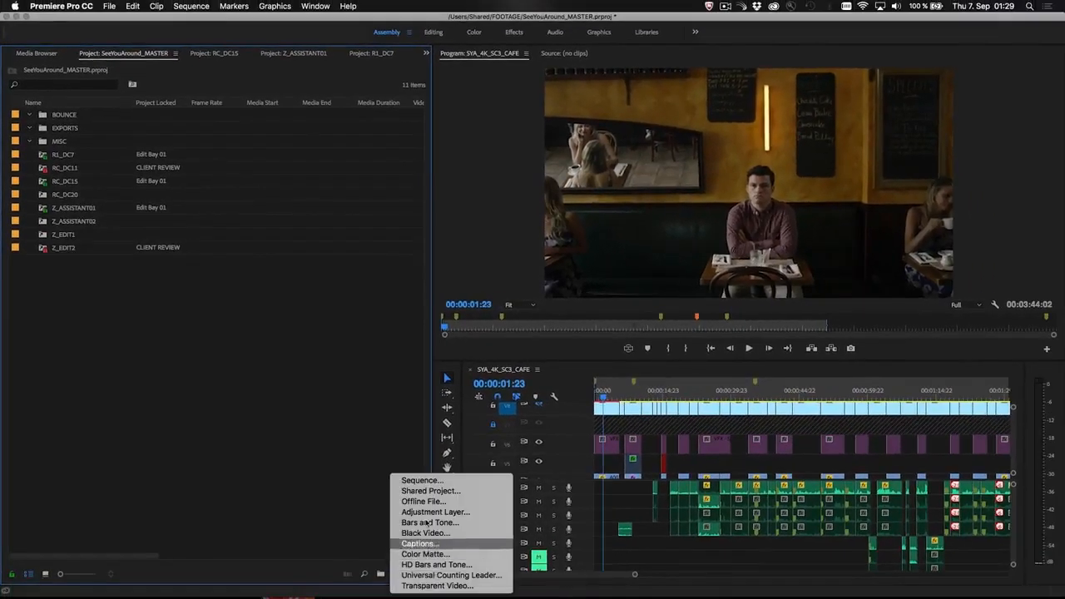
{"action": "mouse_move", "coordinate": [429, 489]}
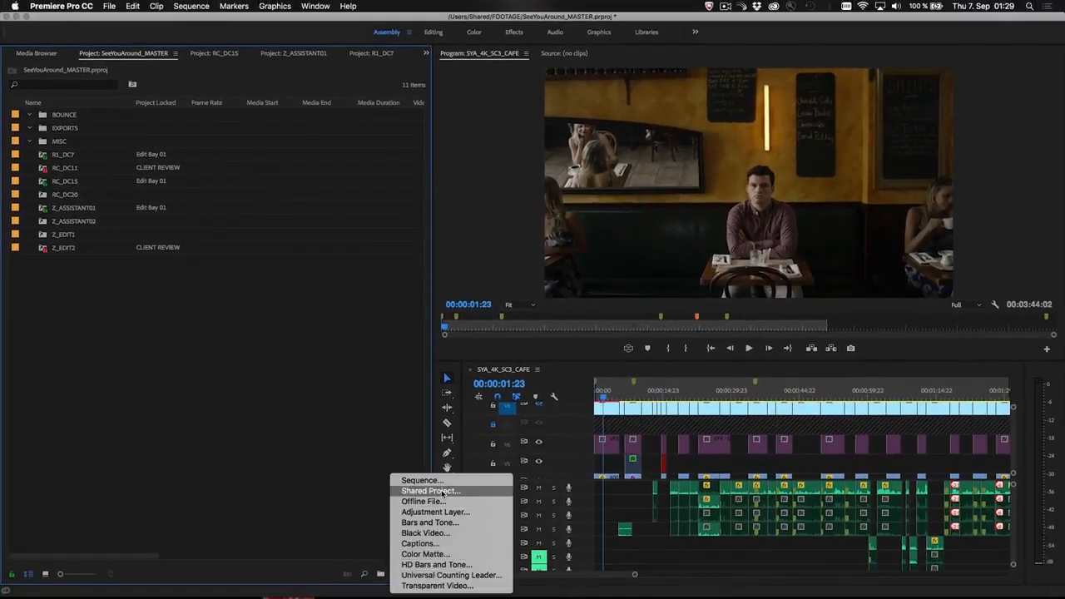
Step: Create a new shared project named RC_DC inside the master project
{"action": "left_click", "coordinate": [431, 490]}
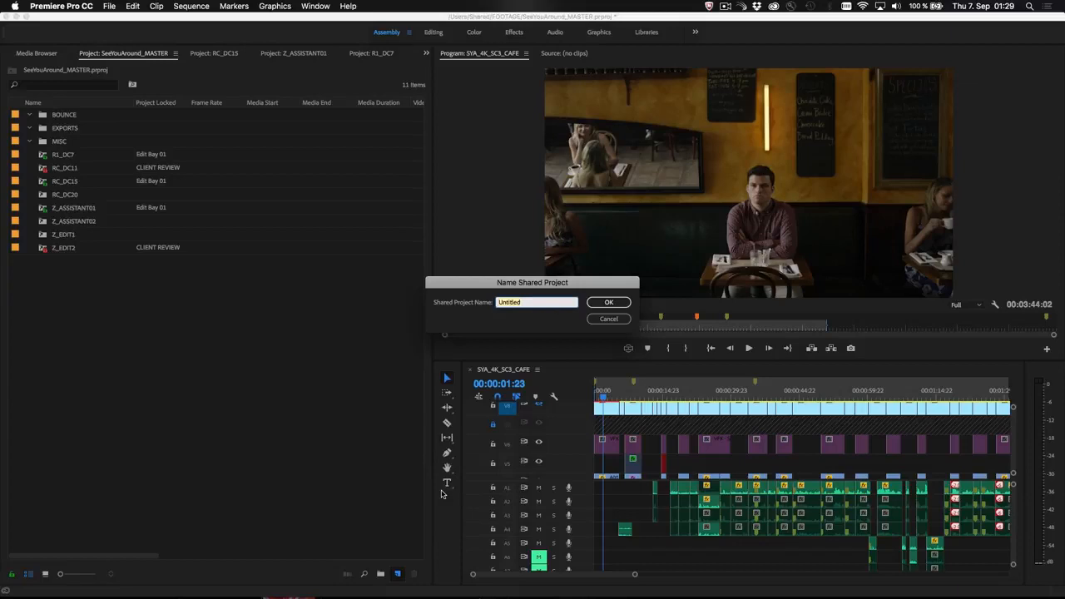
{"action": "type", "text": "RC_DC"}
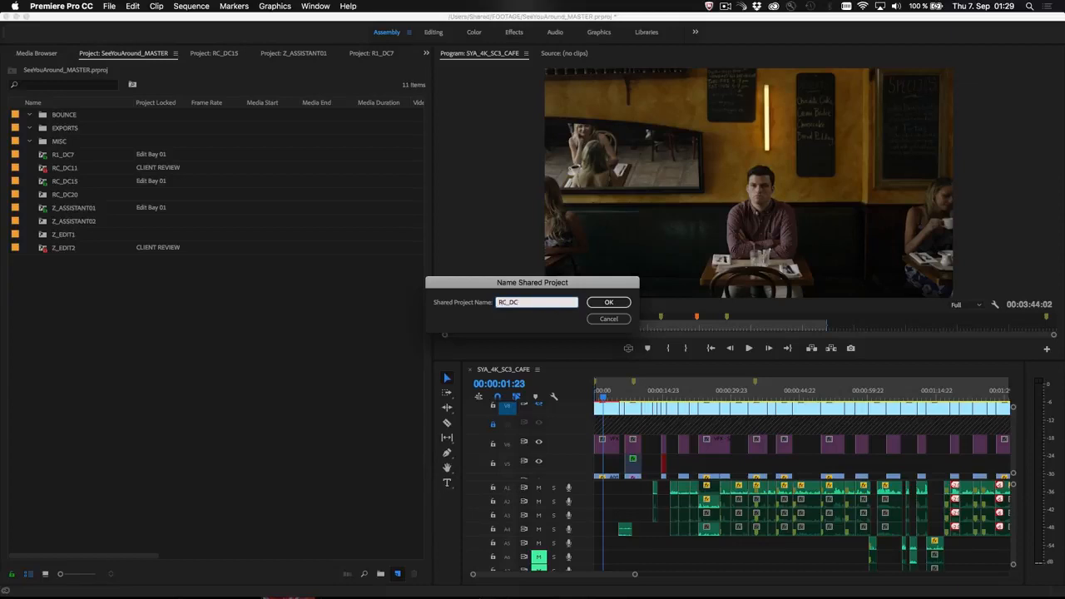
{"action": "left_click", "coordinate": [609, 303]}
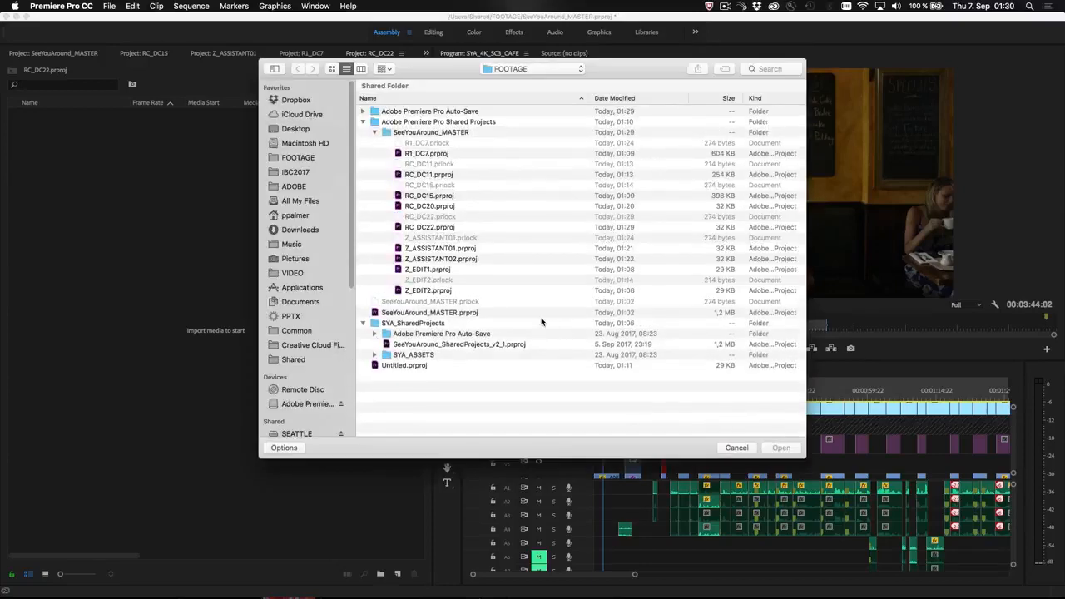
{"action": "mouse_move", "coordinate": [432, 344]}
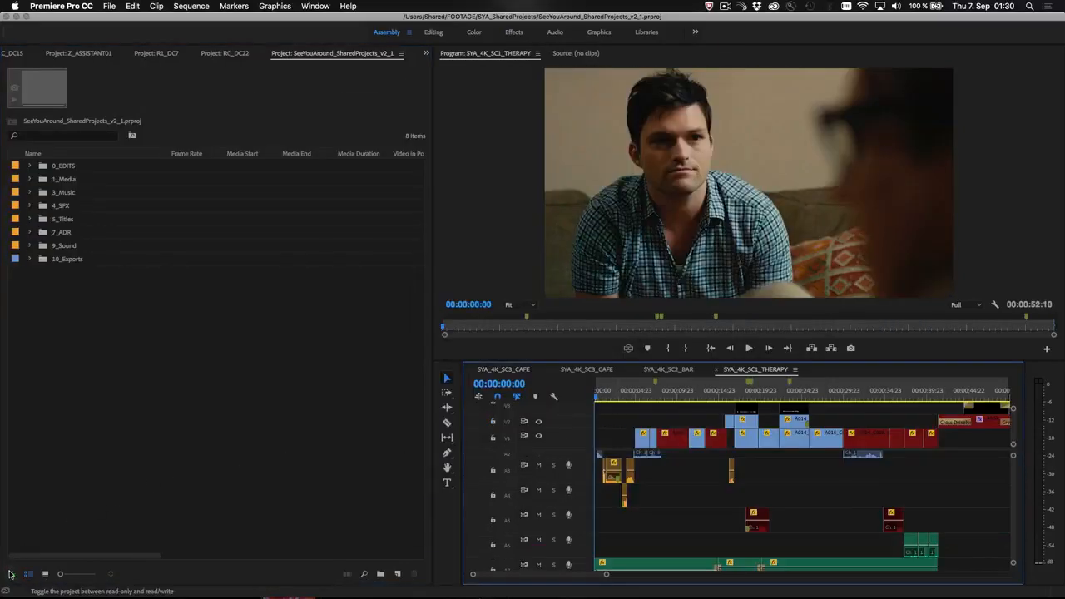
Step: Toggle the project's lock icon so SeeHowAround_SharedProjects_v2_1 becomes read-only for others to edit
{"action": "left_click", "coordinate": [12, 574]}
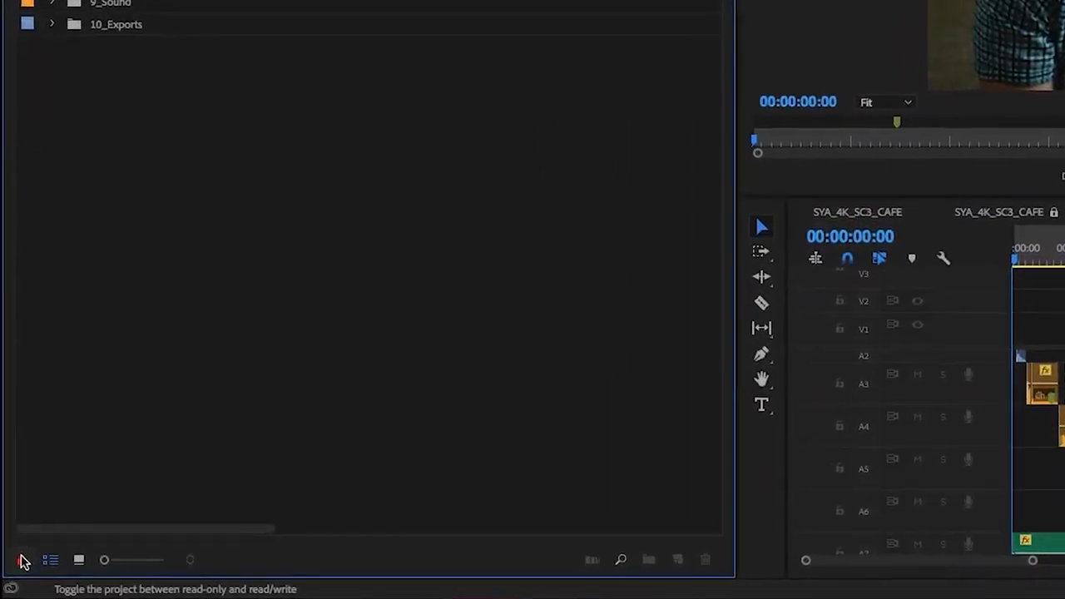
{"action": "left_click", "coordinate": [11, 559]}
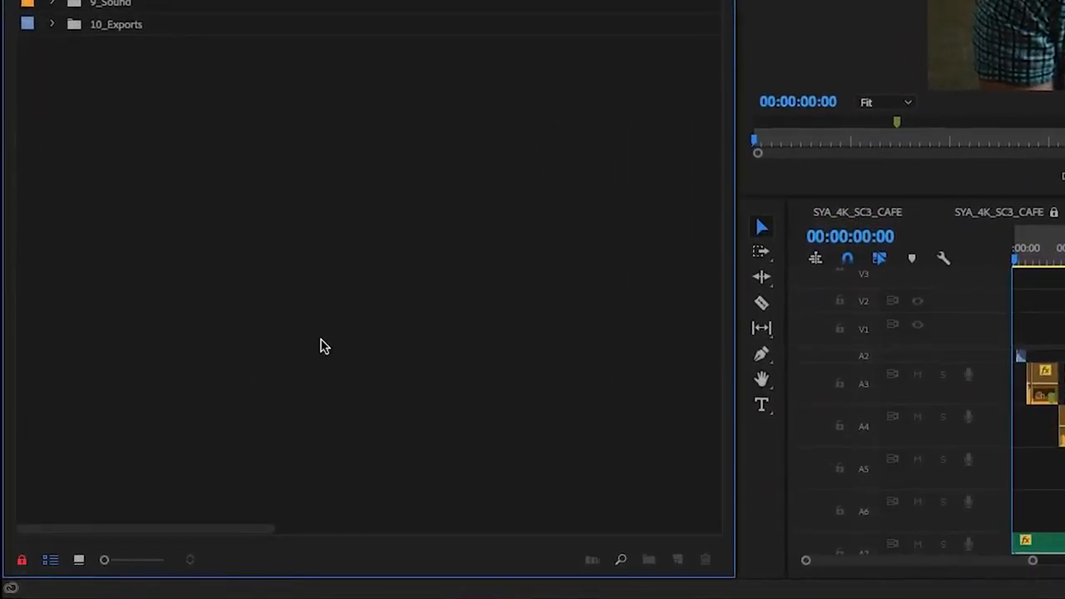